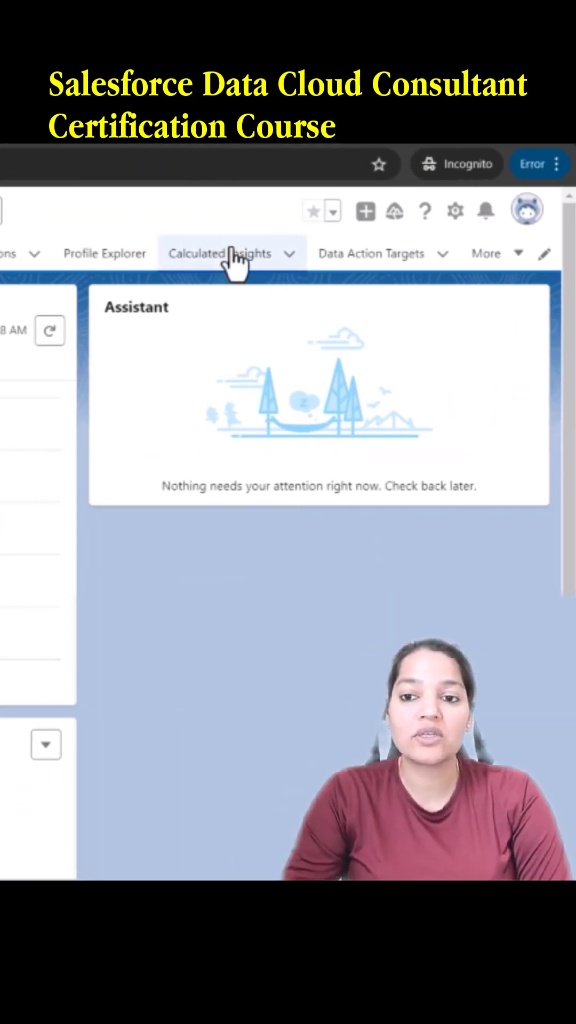
# View the Calculated Insights list and highlight the insight's Last Run Status of Success
pyautogui.click(215, 254)
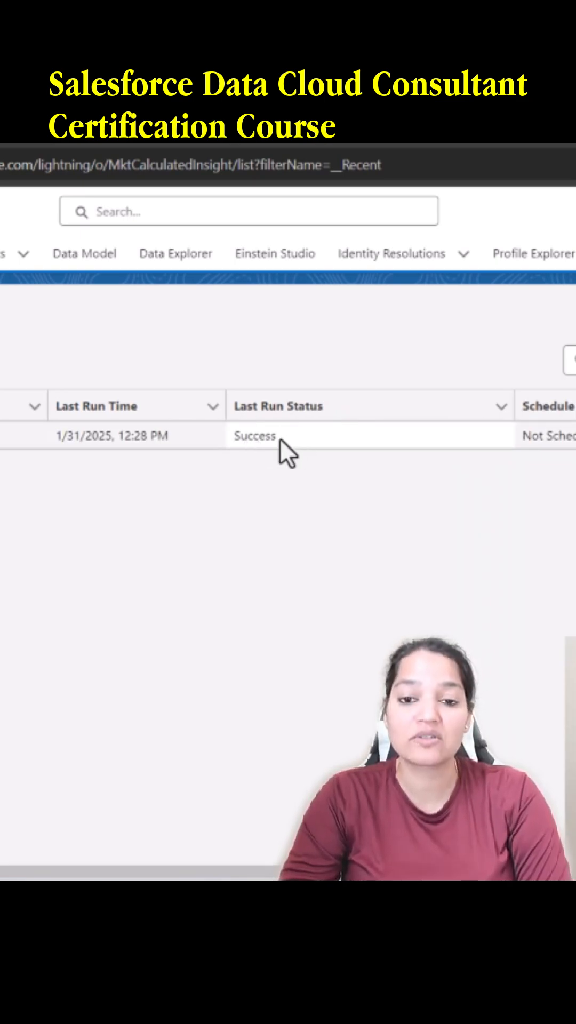
pyautogui.doubleClick(254, 436)
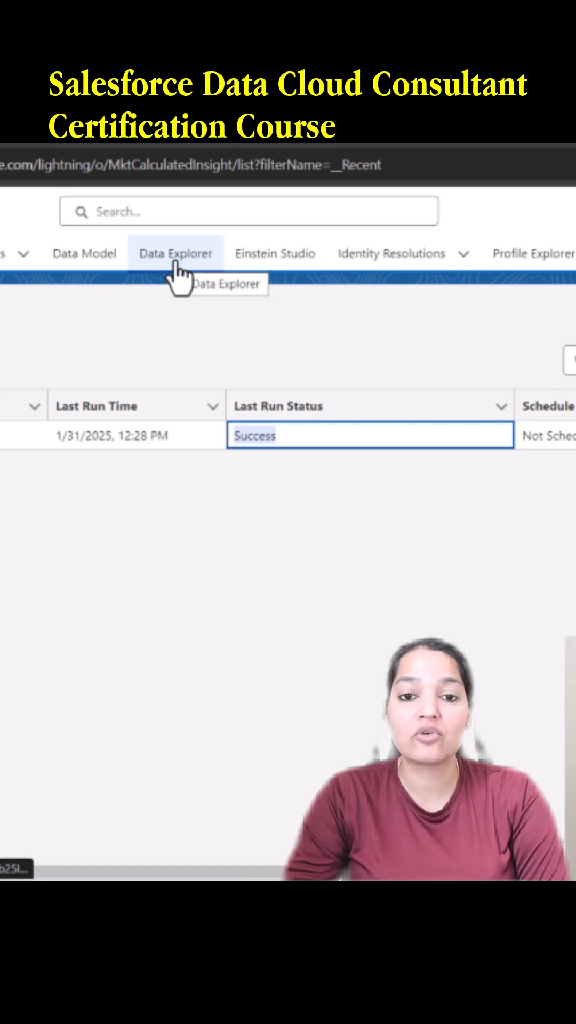
# In Data Explorer, choose object type Calculated Insights and load the Lifetime Calculated Insights records
pyautogui.click(175, 254)
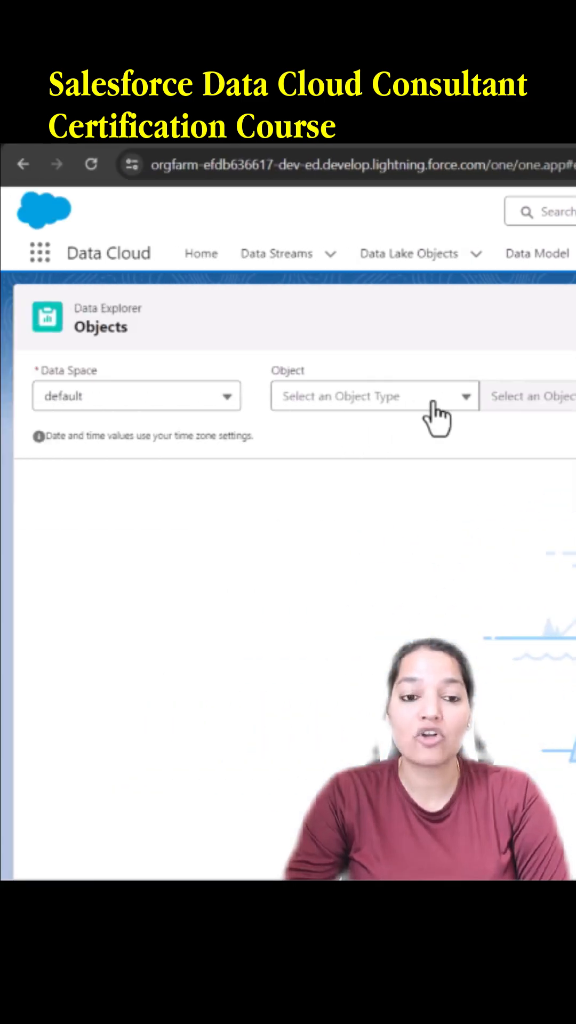
pyautogui.click(374, 396)
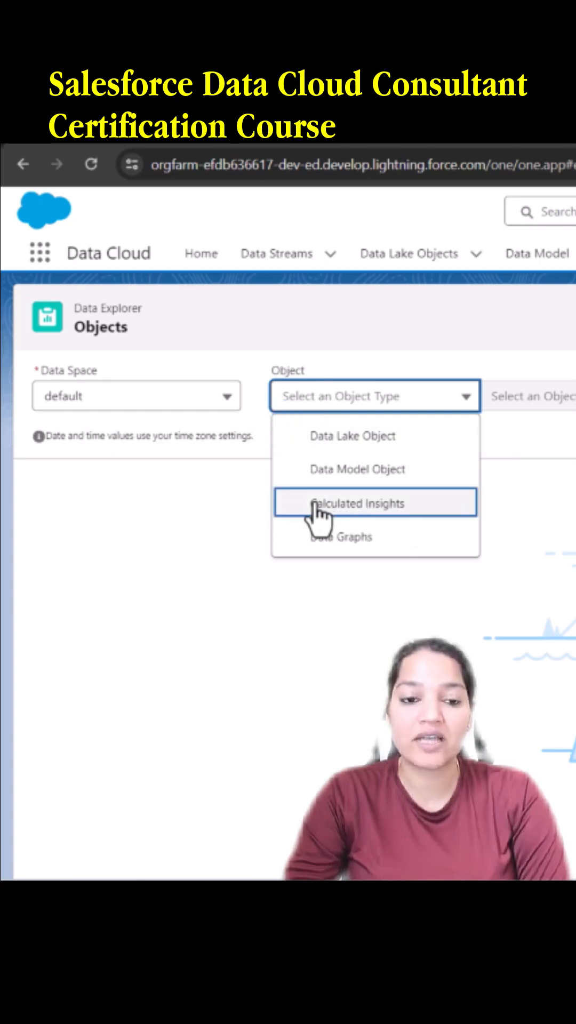
pyautogui.click(355, 502)
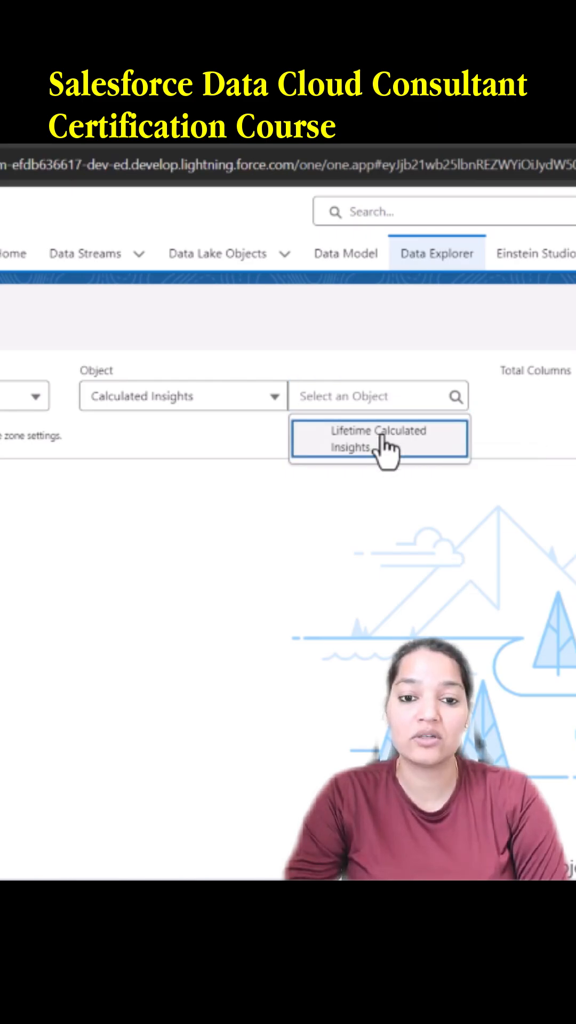
pyautogui.click(382, 439)
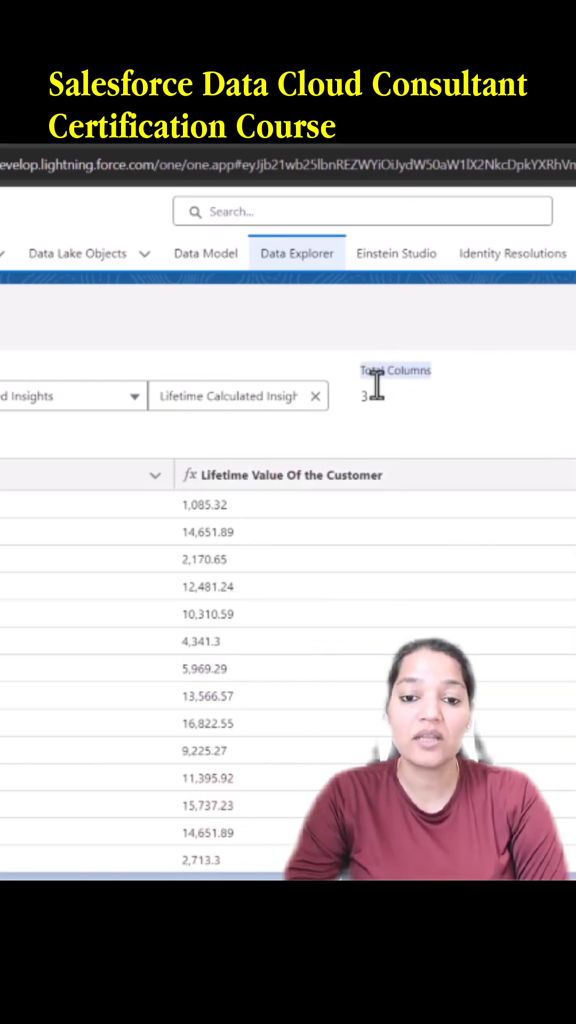